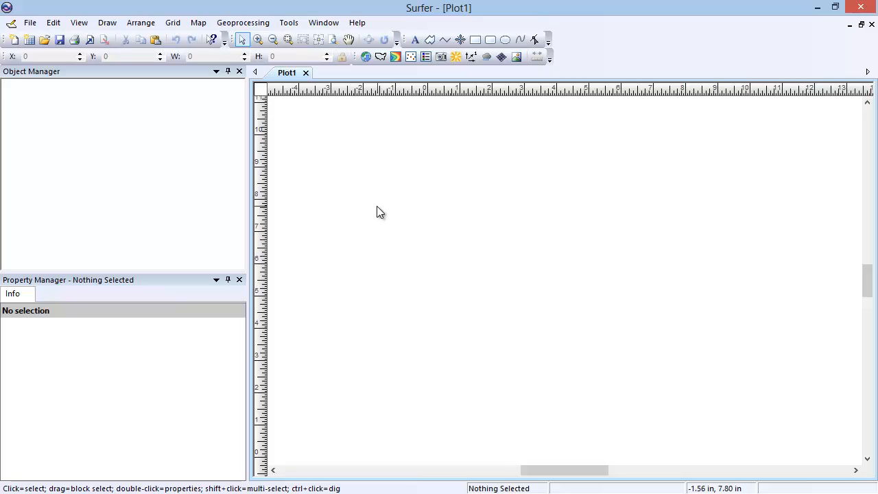
{"action": "mouse_move", "coordinate": [324, 203]}
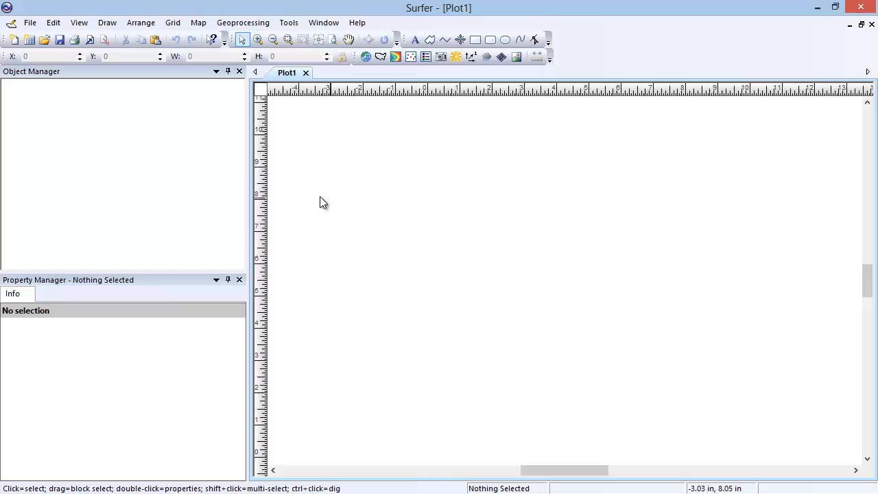
Create a new contour map from Conifer.grd via Map > New > Contour Map
{"action": "left_click", "coordinate": [198, 22]}
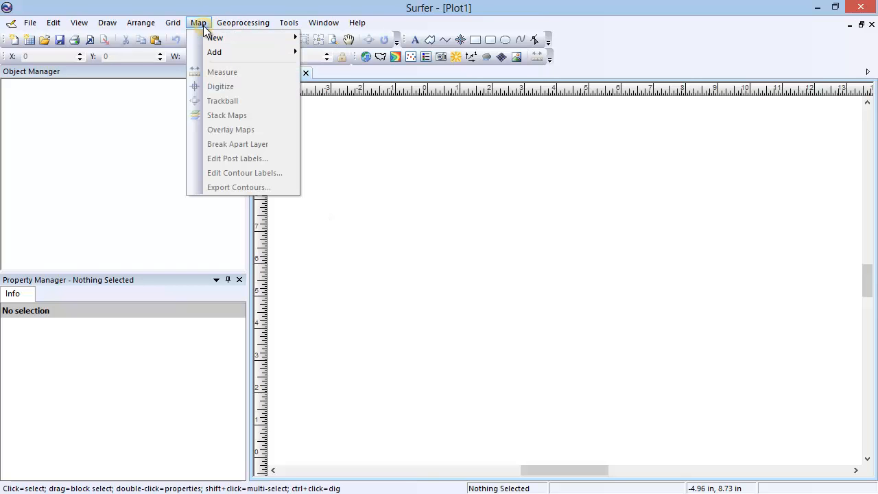
{"action": "mouse_move", "coordinate": [214, 38]}
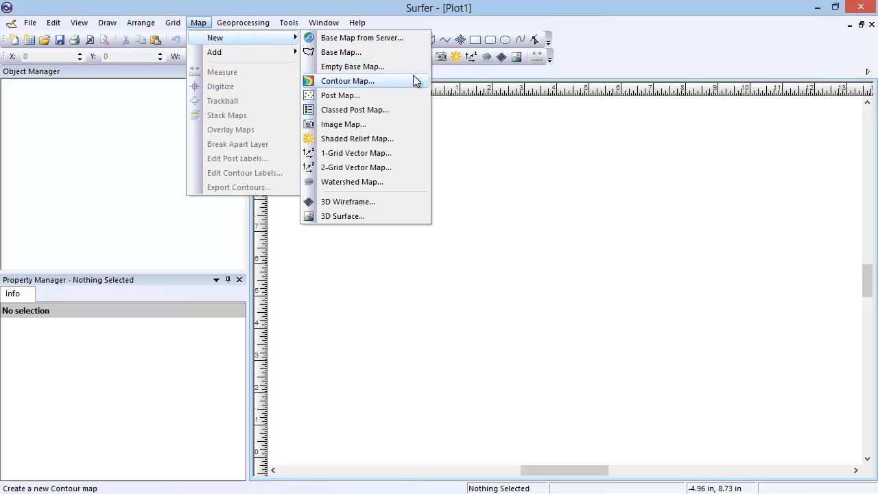
{"action": "left_click", "coordinate": [347, 80]}
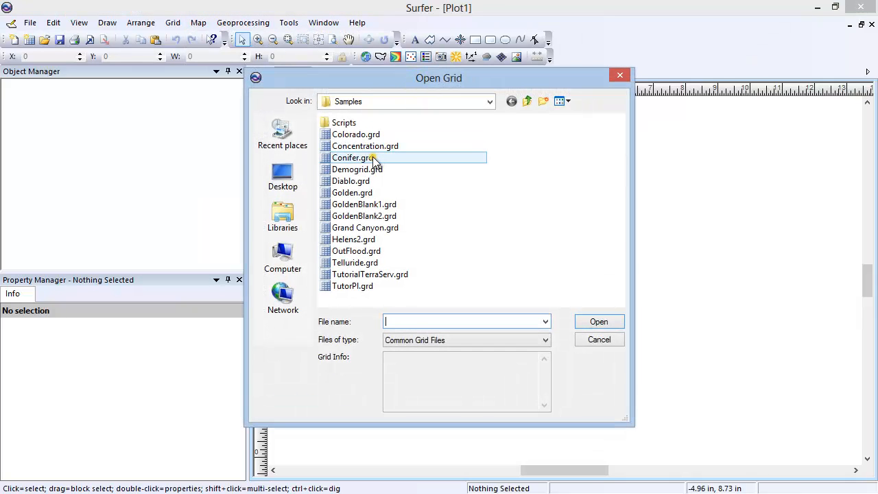
{"action": "left_click", "coordinate": [351, 156]}
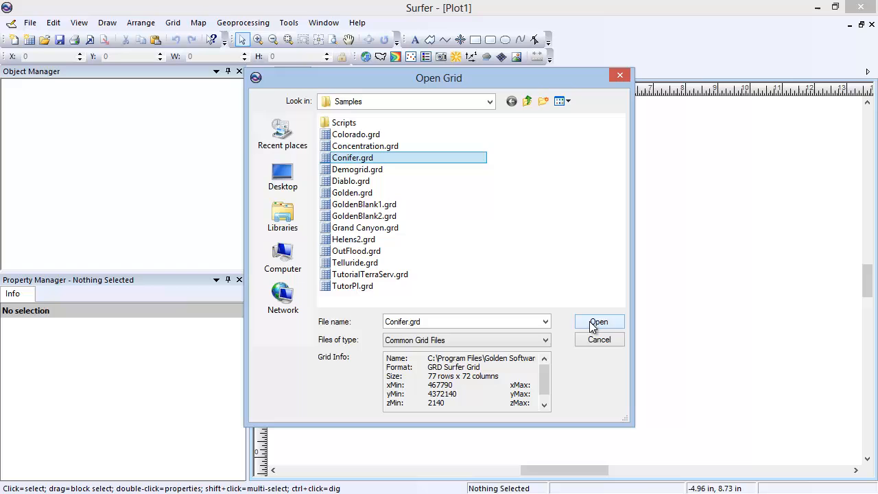
{"action": "left_click", "coordinate": [598, 321]}
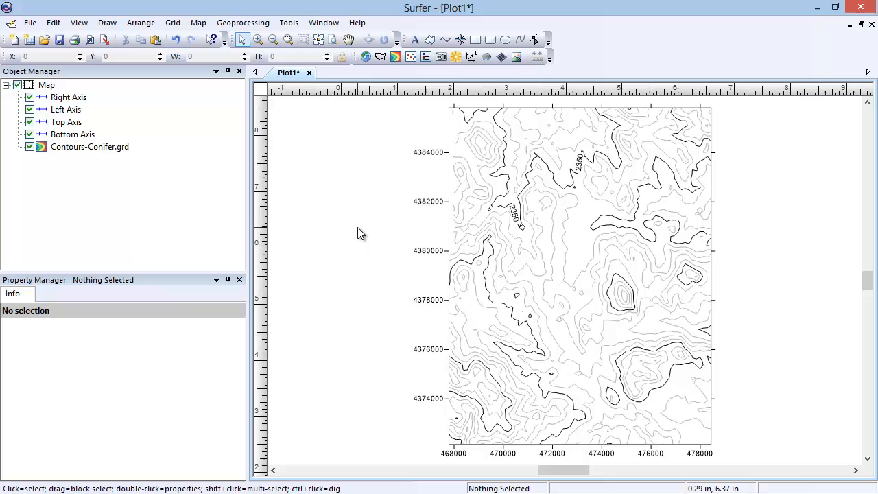
Enter digitize mode on the Conifer contour layer and record the first boundary point
{"action": "right_click", "coordinate": [569, 266]}
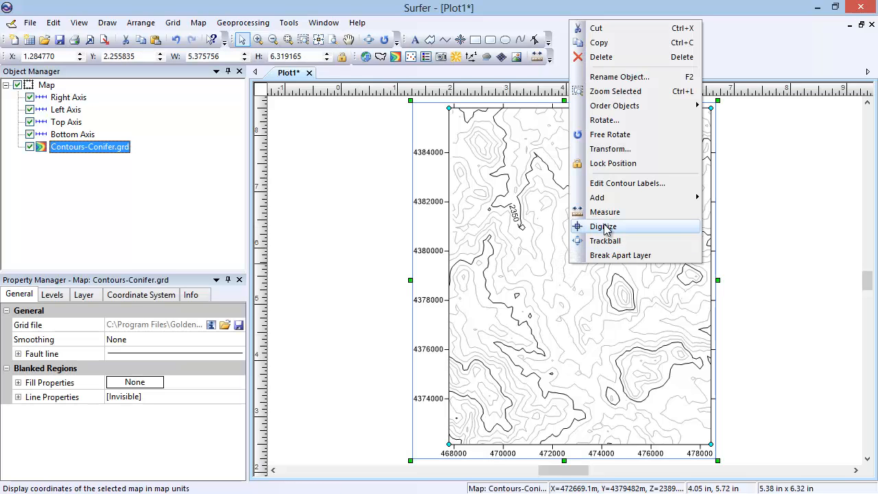
{"action": "left_click", "coordinate": [602, 227]}
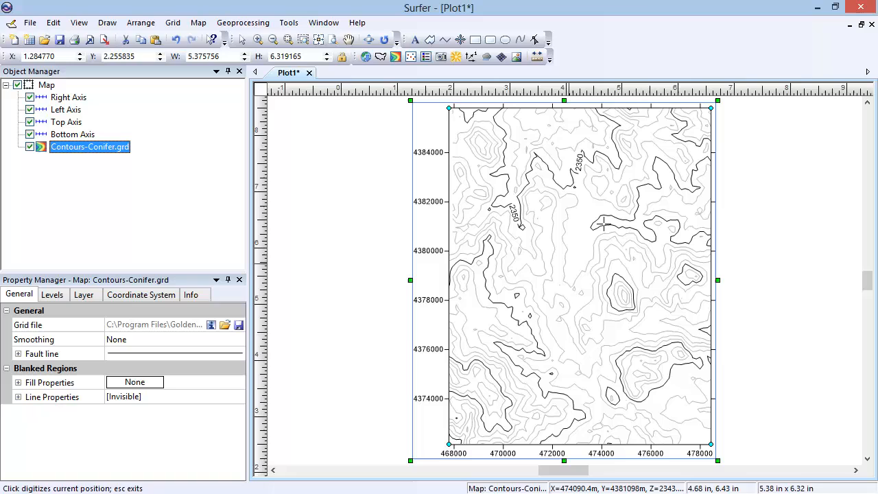
{"action": "mouse_move", "coordinate": [560, 190]}
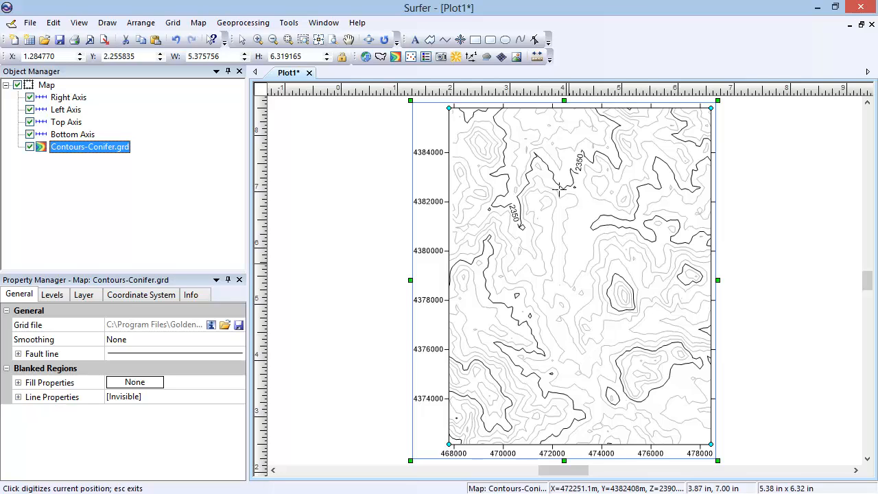
{"action": "left_click", "coordinate": [562, 186]}
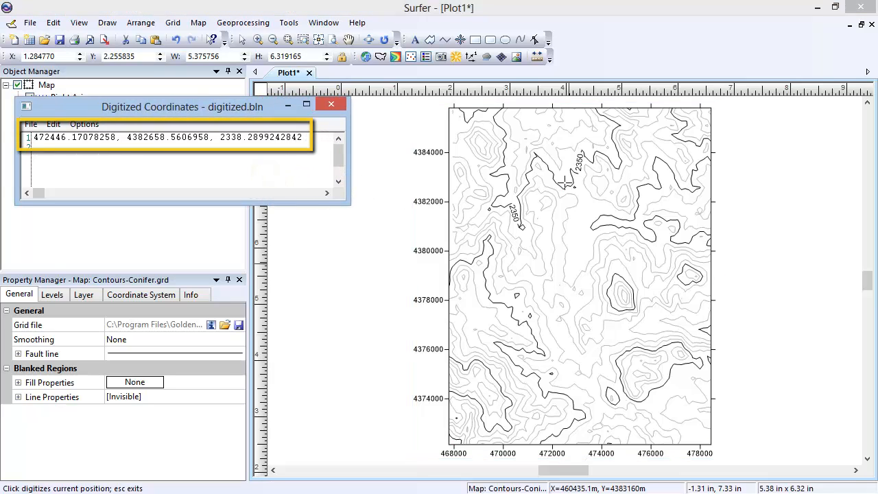
Digitize four more boundary vertices around the area of interest on the map
{"action": "left_click", "coordinate": [631, 228]}
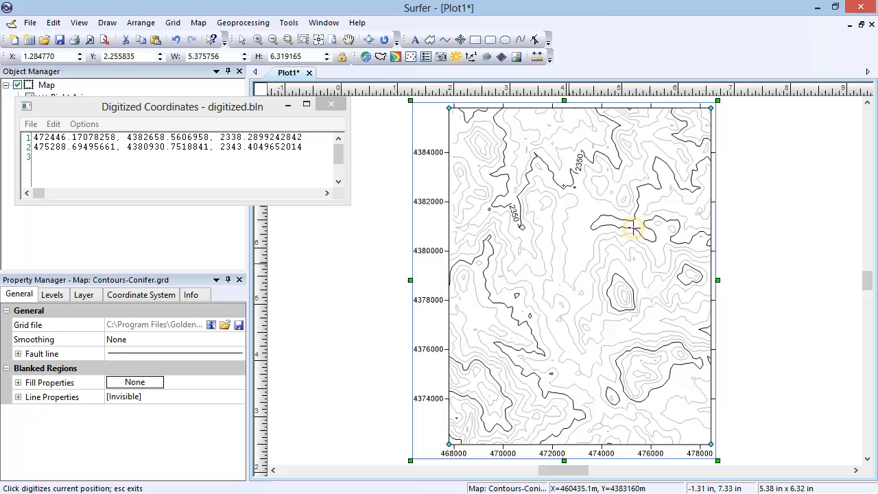
{"action": "left_click", "coordinate": [631, 328]}
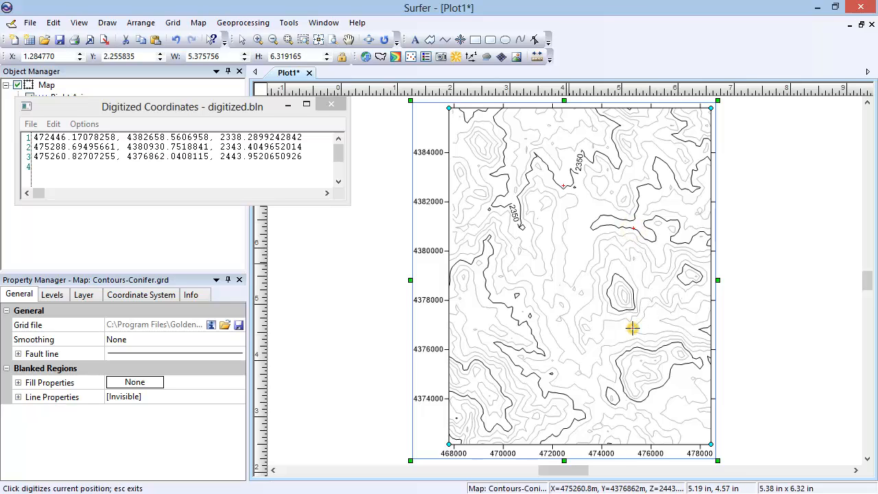
{"action": "left_click", "coordinate": [552, 371]}
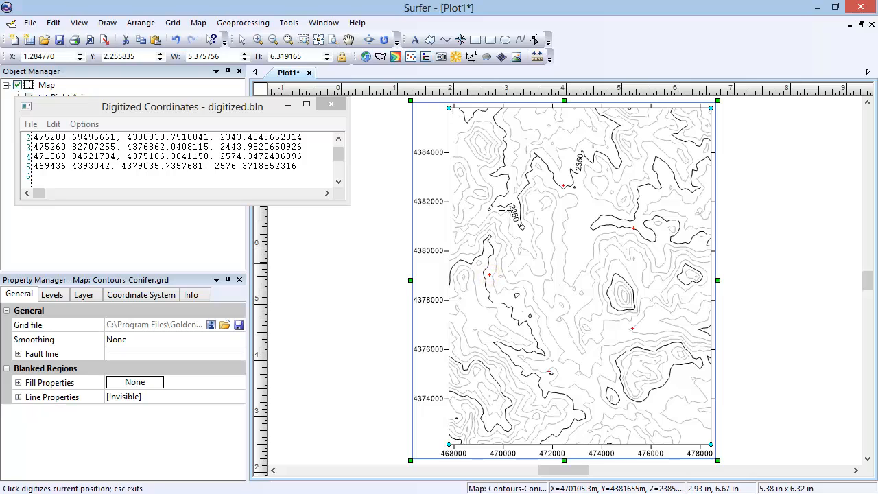
{"action": "left_click", "coordinate": [507, 211]}
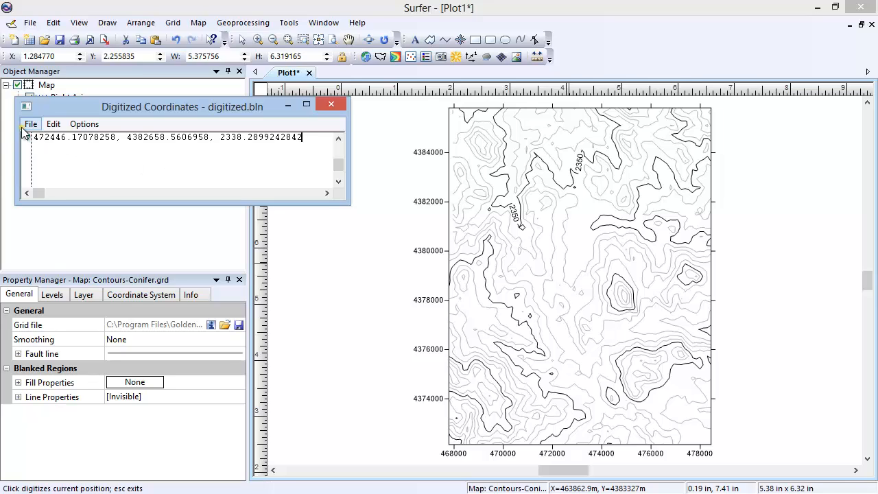
Save the digitized points as boundary file digitized.bln from the coordinates window
{"action": "left_click", "coordinate": [30, 123]}
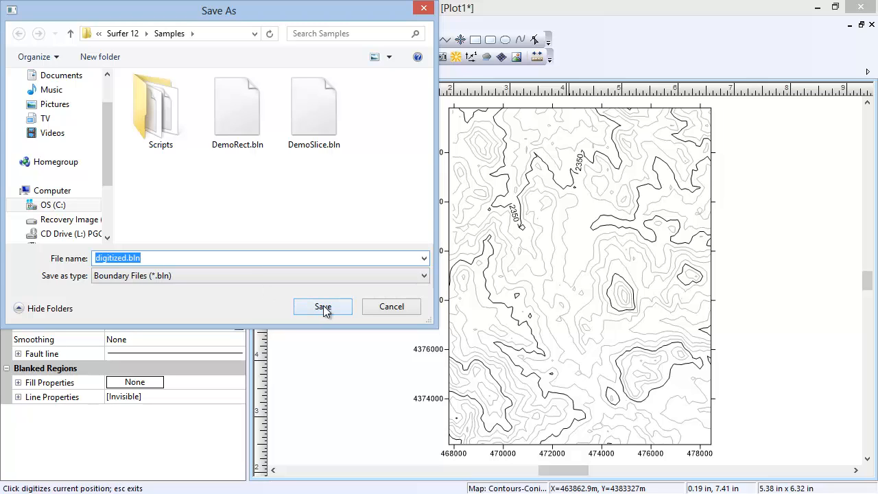
{"action": "left_click", "coordinate": [323, 307]}
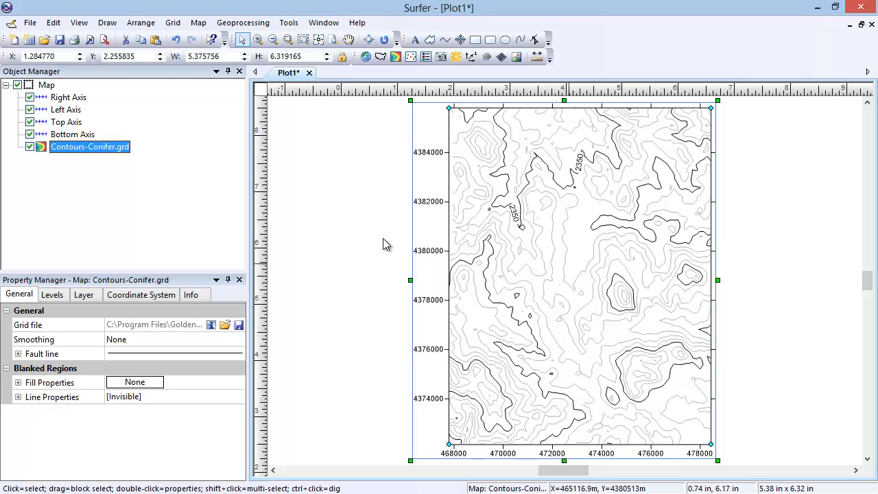
{"action": "mouse_move", "coordinate": [172, 173]}
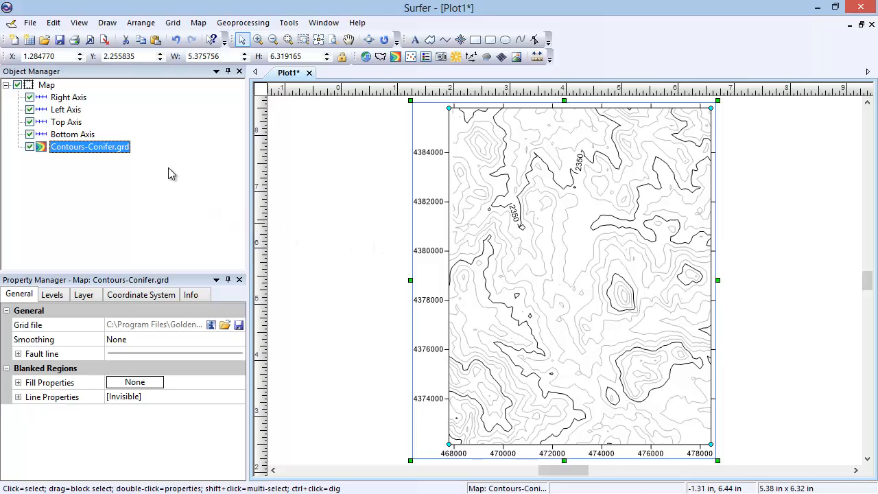
Open digitized.bln from the Samples folder as a worksheet of vertex coordinates
{"action": "left_click", "coordinate": [30, 22]}
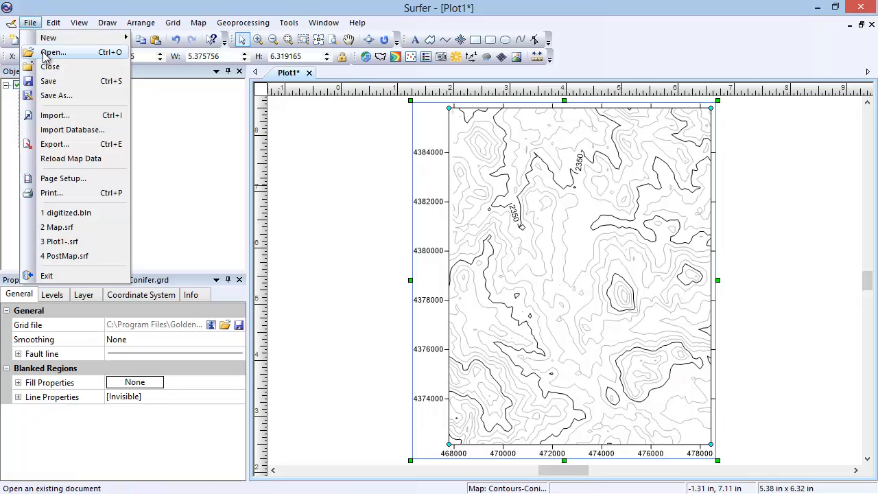
{"action": "left_click", "coordinate": [53, 53]}
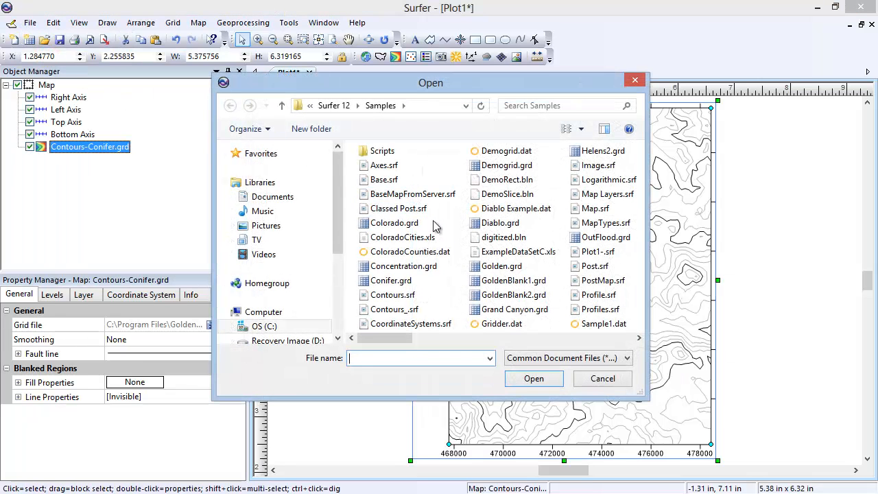
{"action": "left_click", "coordinate": [503, 236]}
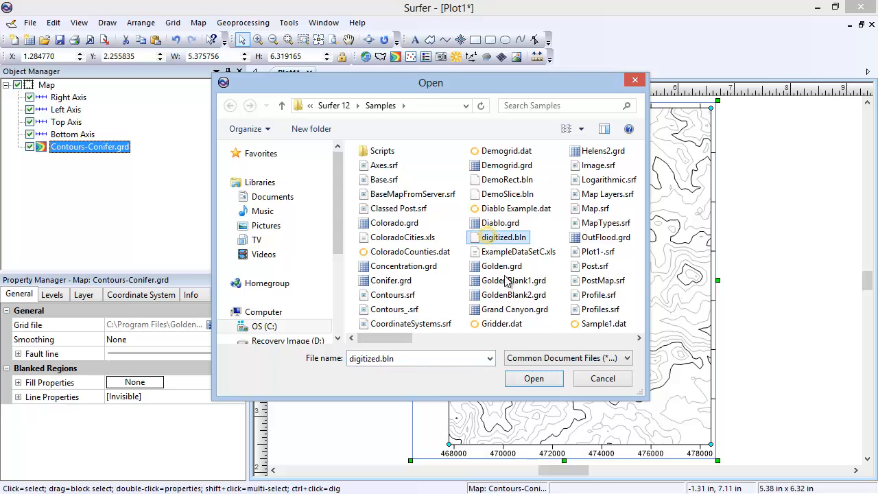
{"action": "left_click", "coordinate": [534, 379]}
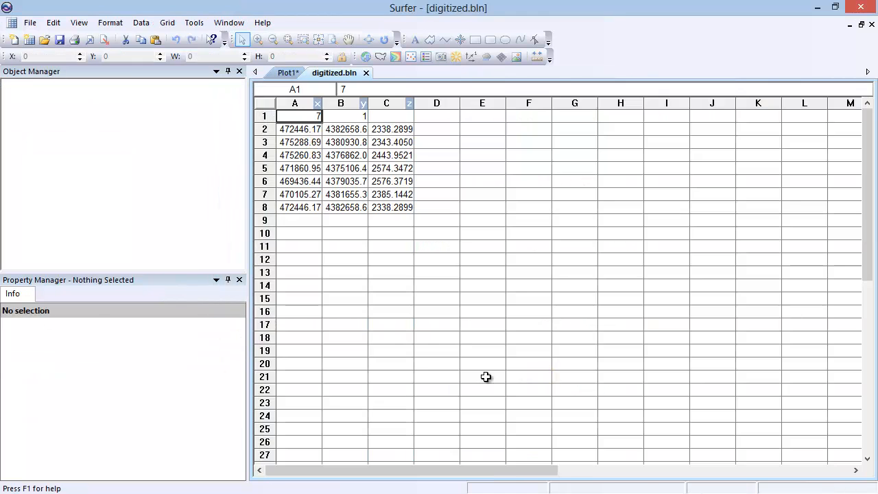
{"action": "mouse_move", "coordinate": [354, 331]}
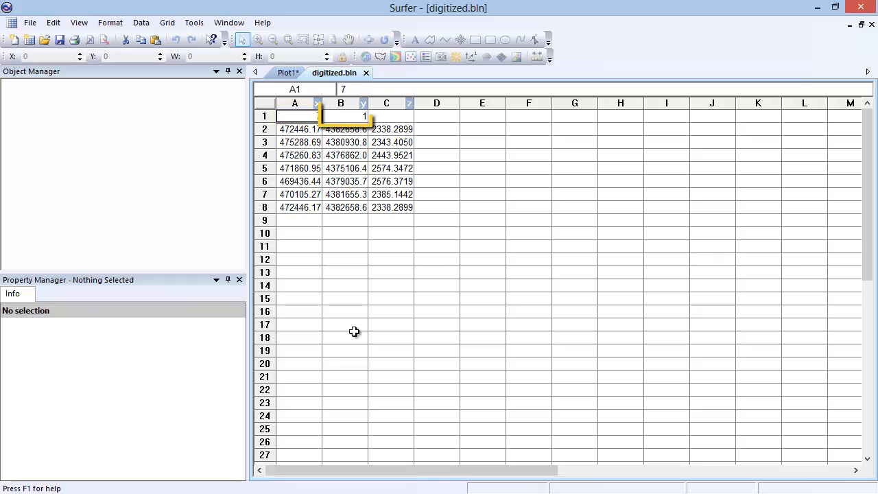
Set the header blanking flag in cell B1 to 0, save digitized.bln and close the worksheet
{"action": "left_click", "coordinate": [346, 115]}
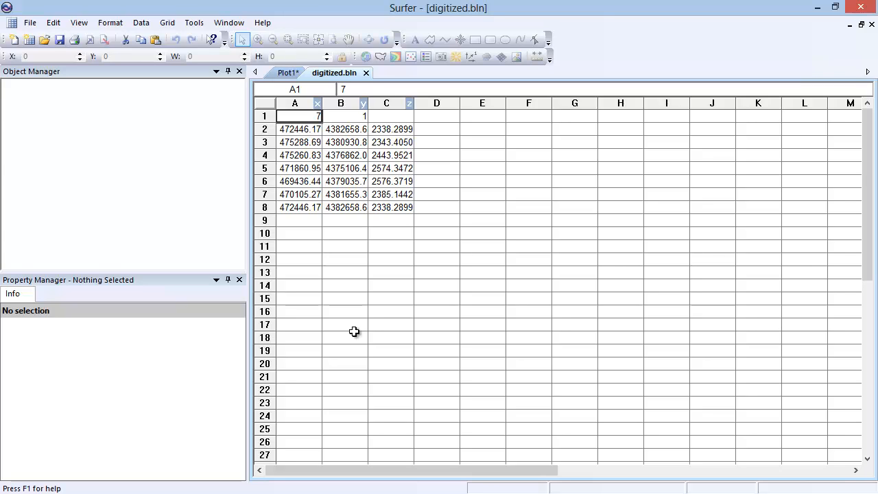
{"action": "mouse_move", "coordinate": [348, 119]}
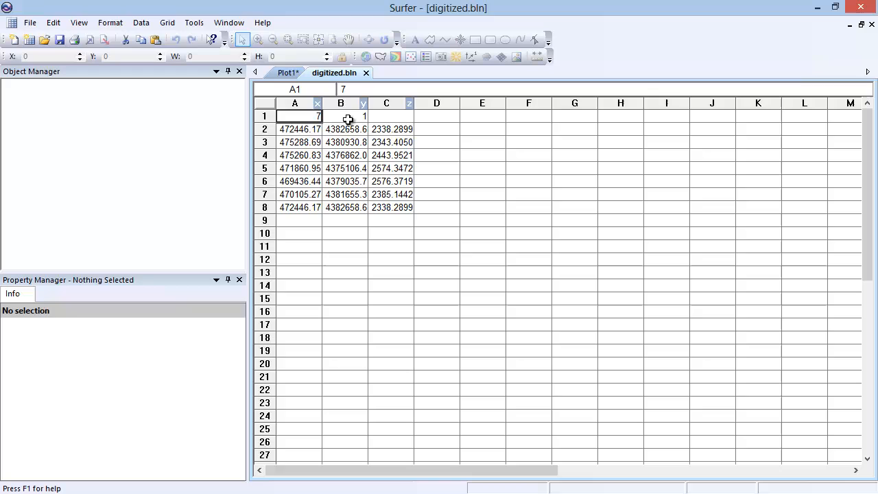
{"action": "left_click", "coordinate": [340, 116]}
{"action": "type", "text": "0"}
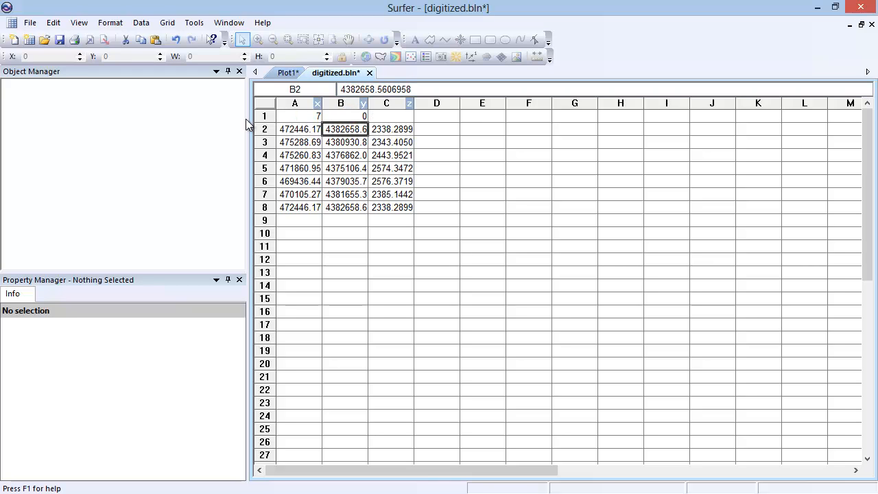
{"action": "left_click", "coordinate": [30, 22]}
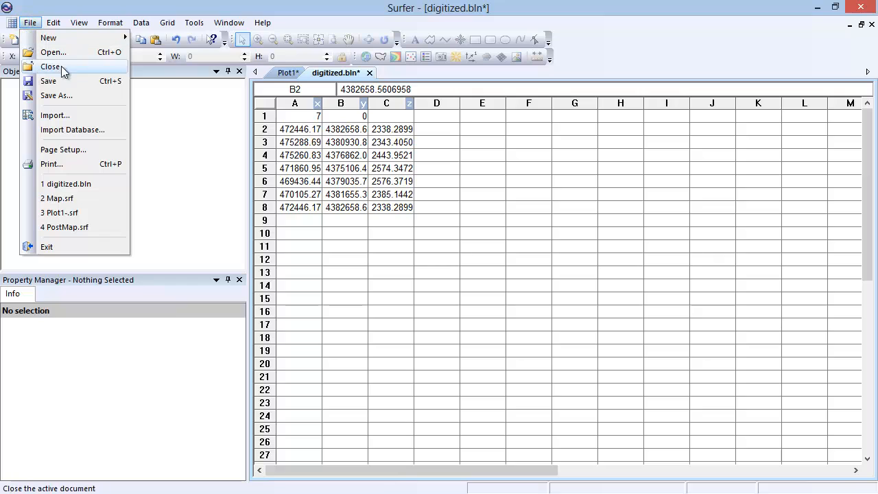
{"action": "left_click", "coordinate": [48, 81]}
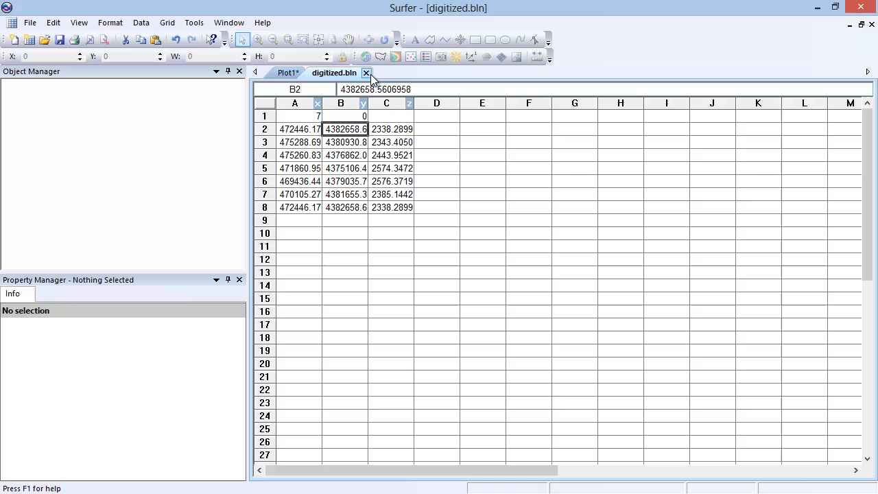
{"action": "left_click", "coordinate": [288, 72]}
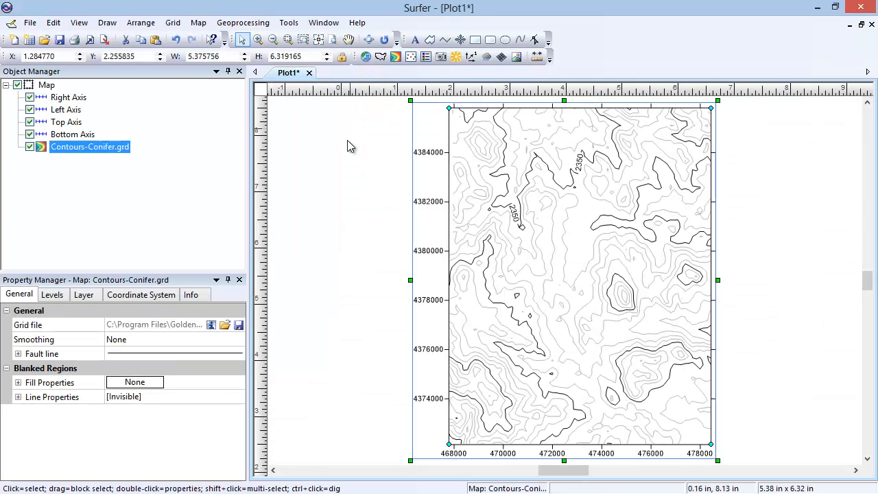
{"action": "mouse_move", "coordinate": [346, 153]}
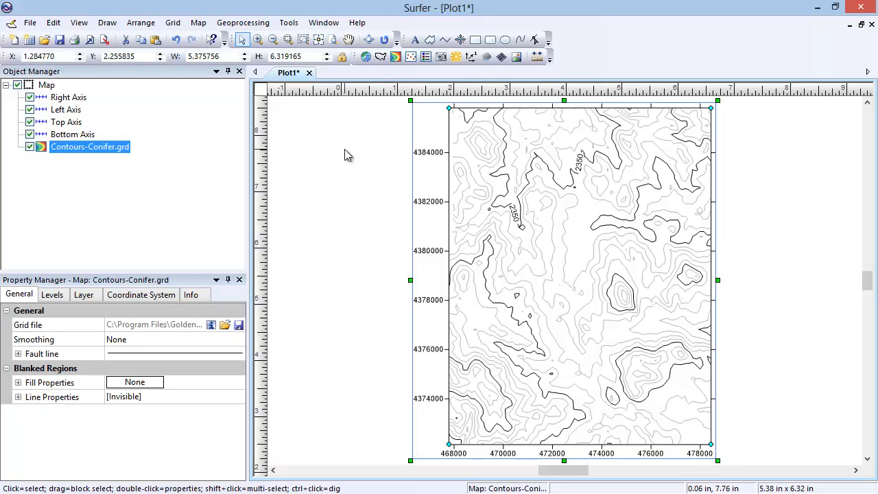
Add digitized.bln to the selected map as a base layer outlining the boundary
{"action": "left_click", "coordinate": [46, 85]}
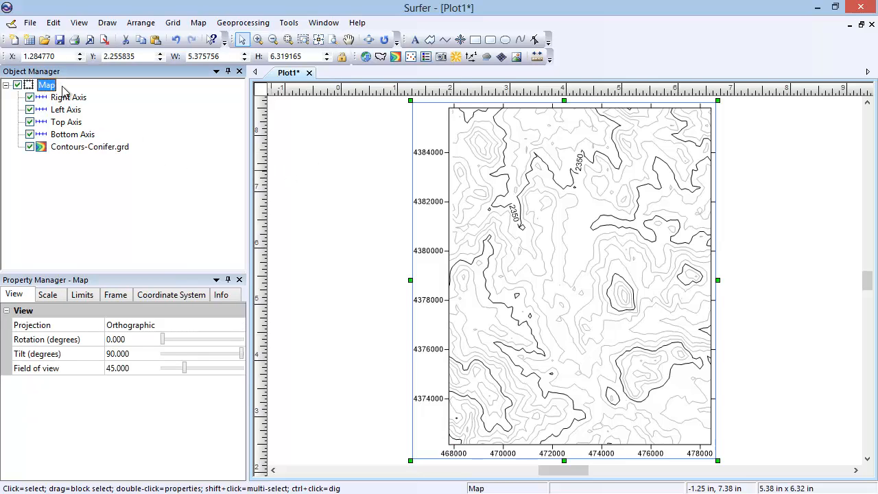
{"action": "left_click", "coordinate": [198, 22]}
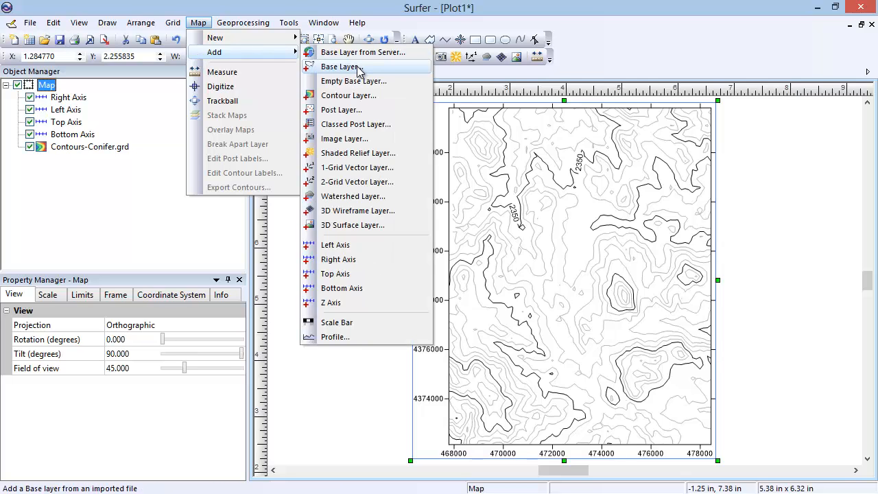
{"action": "left_click", "coordinate": [339, 66]}
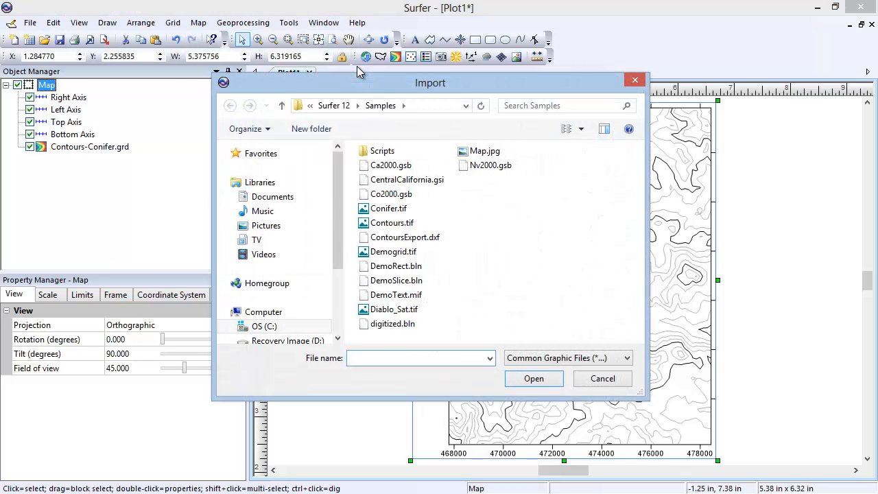
{"action": "left_click", "coordinate": [393, 324]}
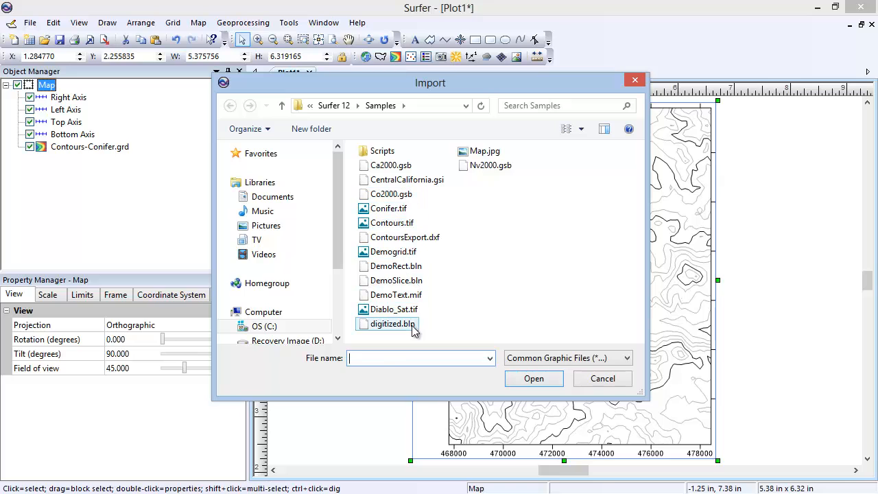
{"action": "left_click", "coordinate": [533, 378]}
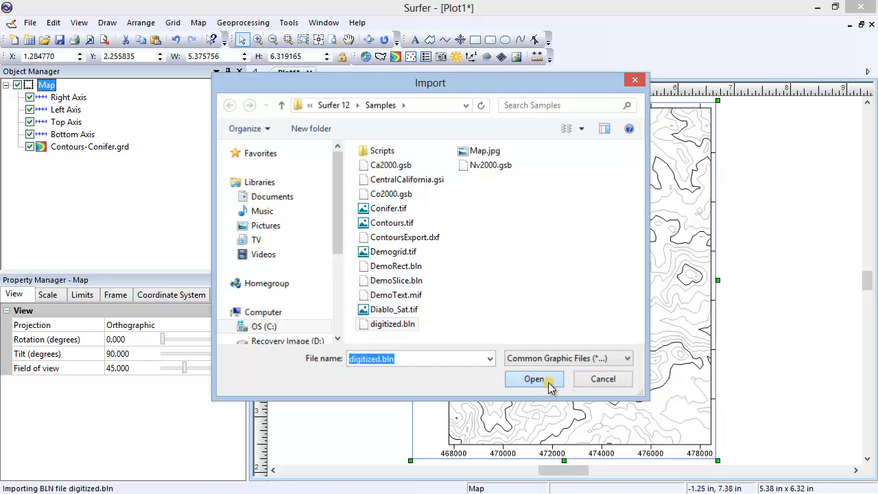
{"action": "left_click", "coordinate": [533, 378]}
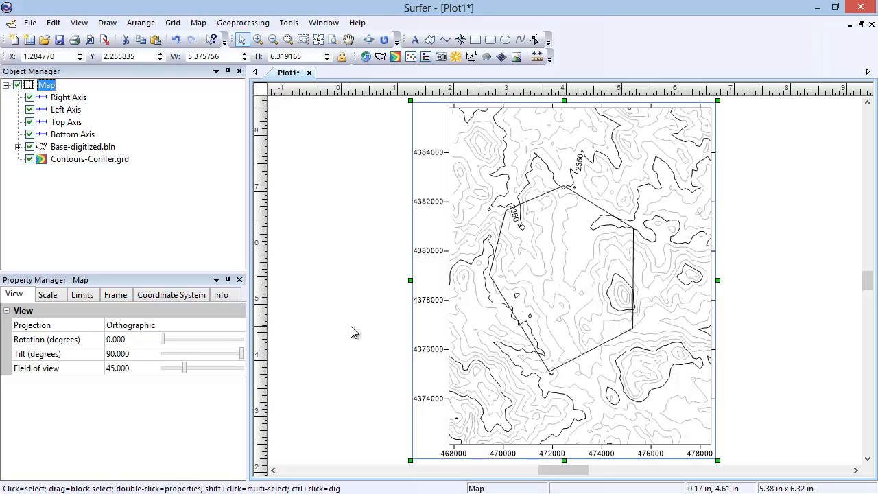
{"action": "mouse_move", "coordinate": [178, 37]}
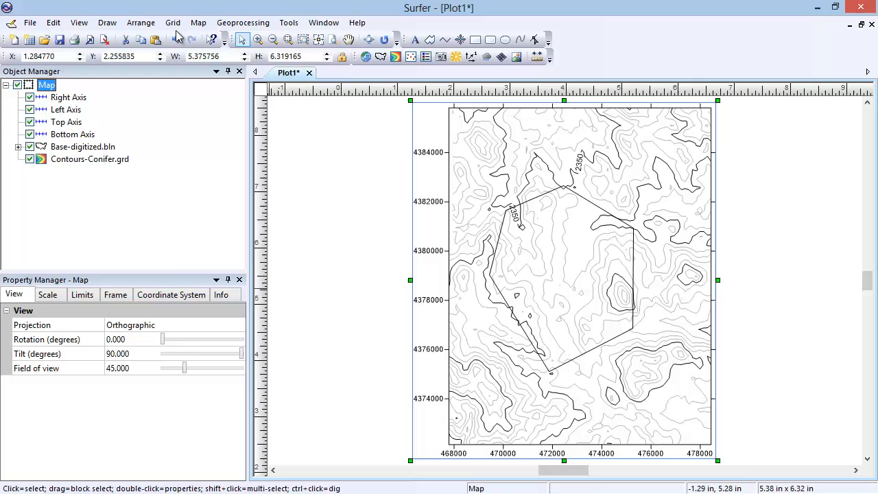
Blank Conifer.grd with digitized.bln via Grid > Blank, saving the result as Blankedgrid.grd
{"action": "left_click", "coordinate": [172, 22]}
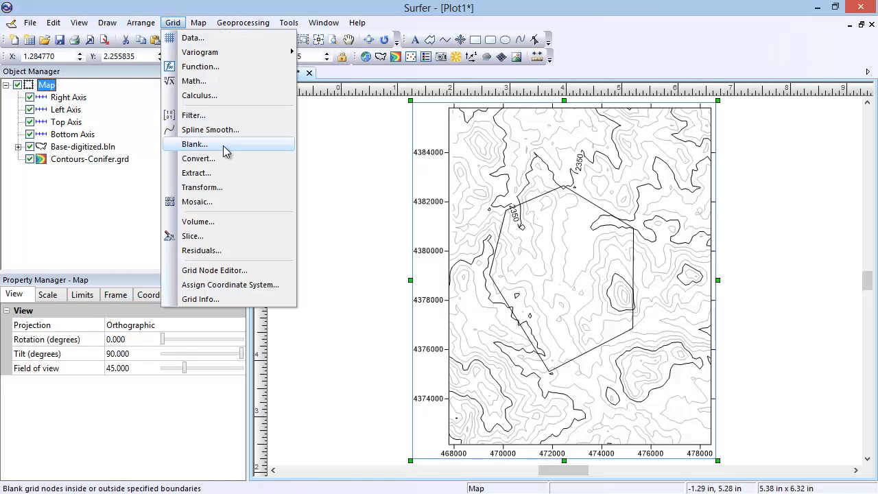
{"action": "left_click", "coordinate": [227, 150]}
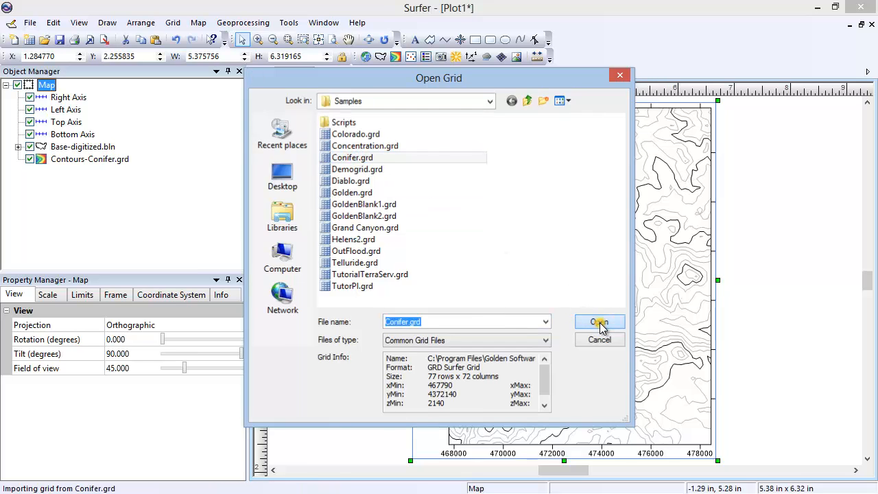
{"action": "left_click", "coordinate": [598, 322]}
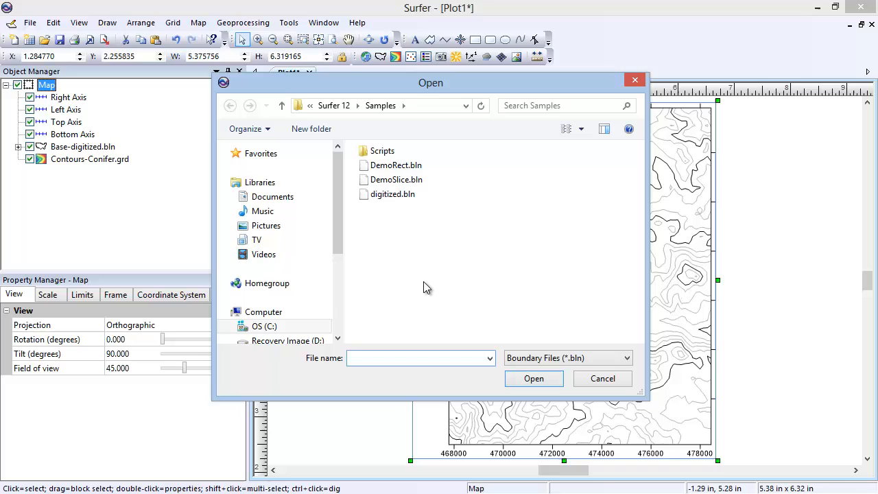
{"action": "mouse_move", "coordinate": [425, 282]}
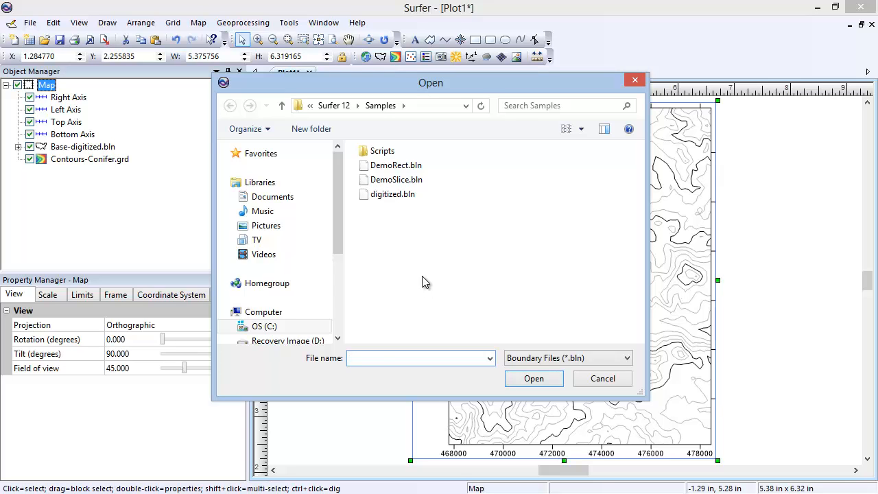
{"action": "left_click", "coordinate": [392, 194]}
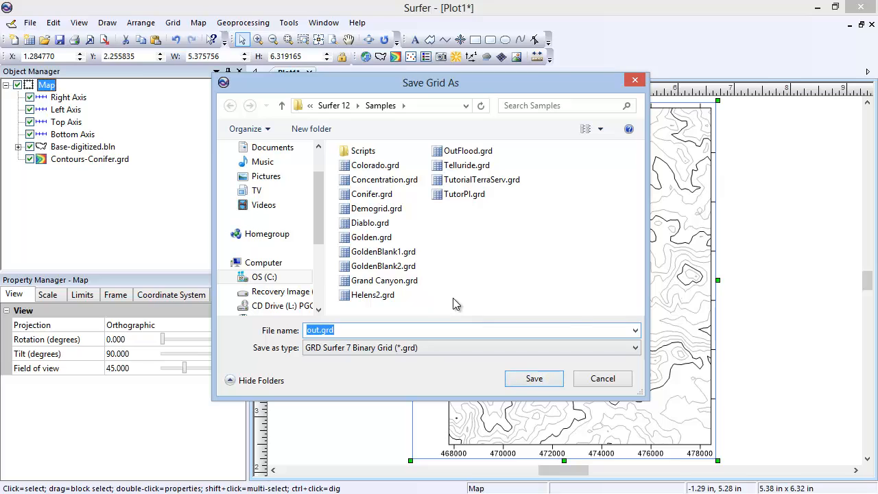
{"action": "type", "text": "Blanked"}
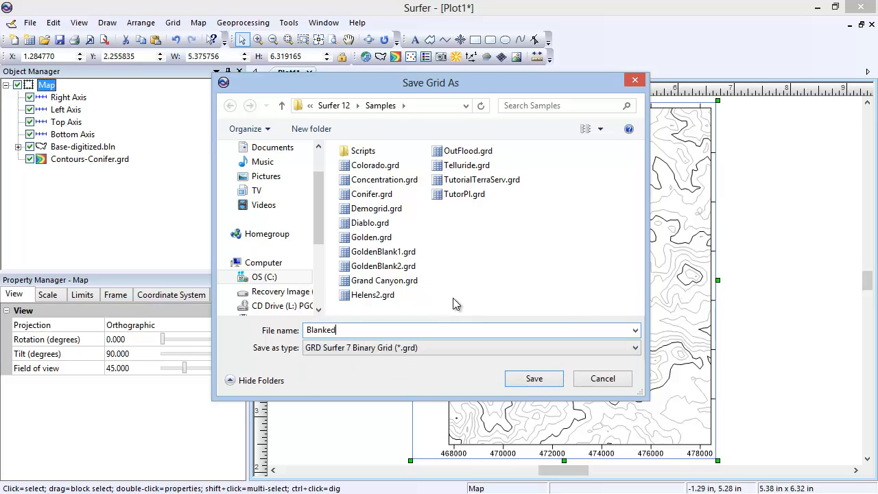
{"action": "type", "text": "grid"}
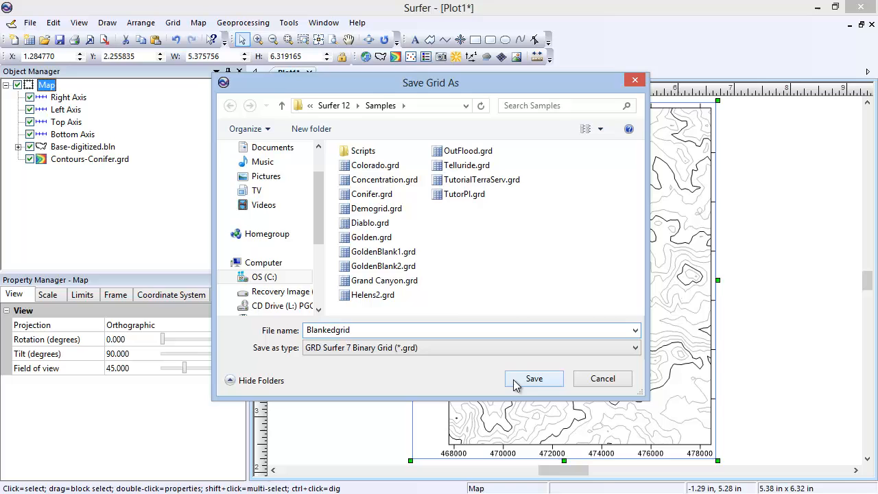
{"action": "left_click", "coordinate": [534, 379]}
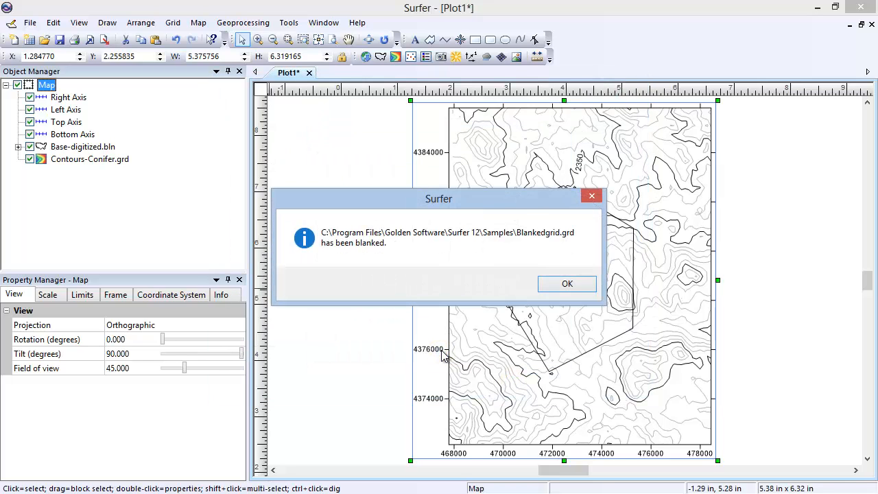
{"action": "left_click", "coordinate": [567, 283]}
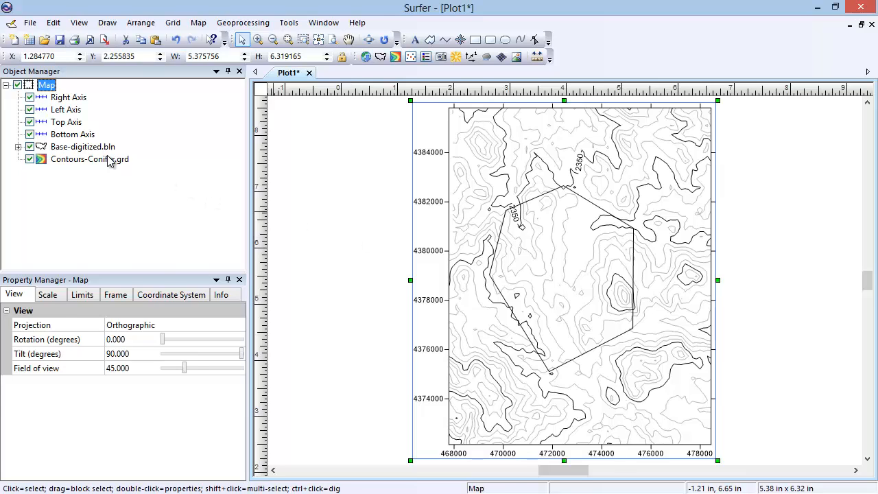
Point the Conifer contour layer's grid file at Blankedgrid.grd so contours stay inside the boundary
{"action": "left_click", "coordinate": [90, 159]}
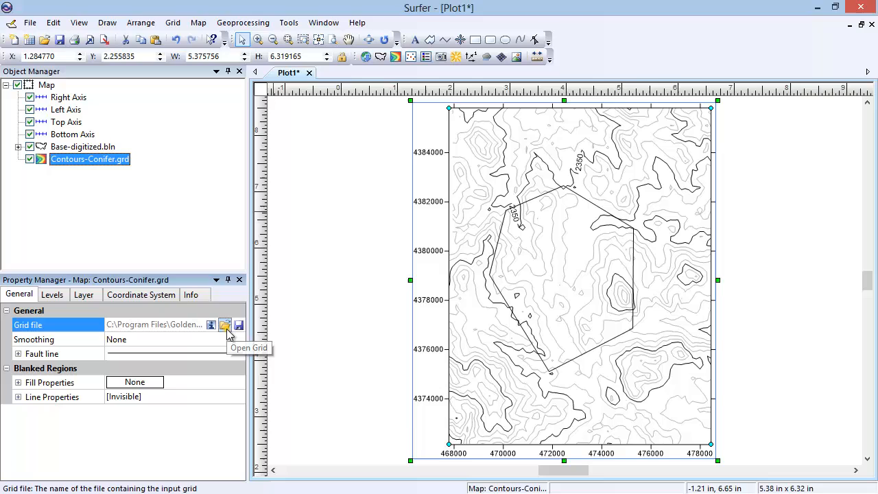
{"action": "left_click", "coordinate": [225, 324]}
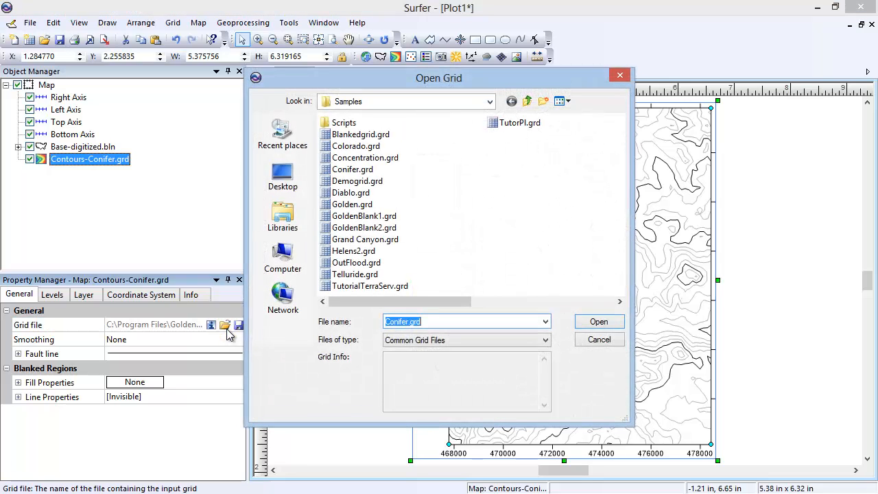
{"action": "left_click", "coordinate": [360, 134]}
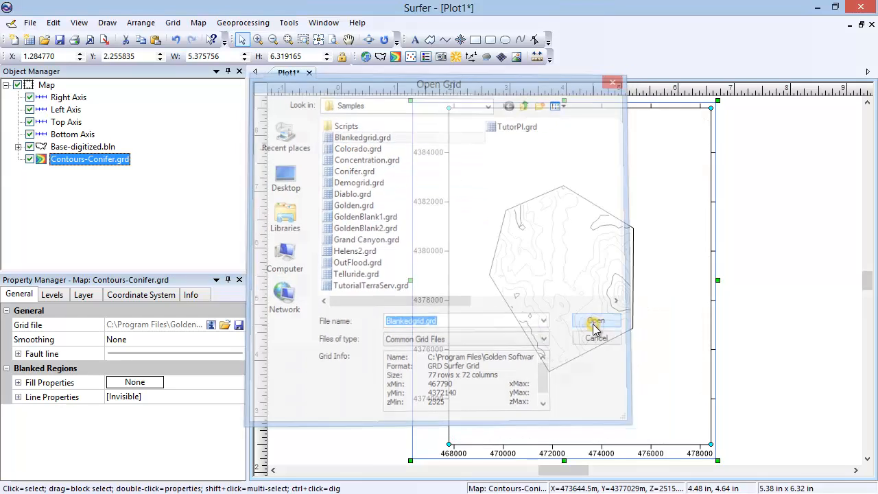
{"action": "left_click", "coordinate": [595, 322]}
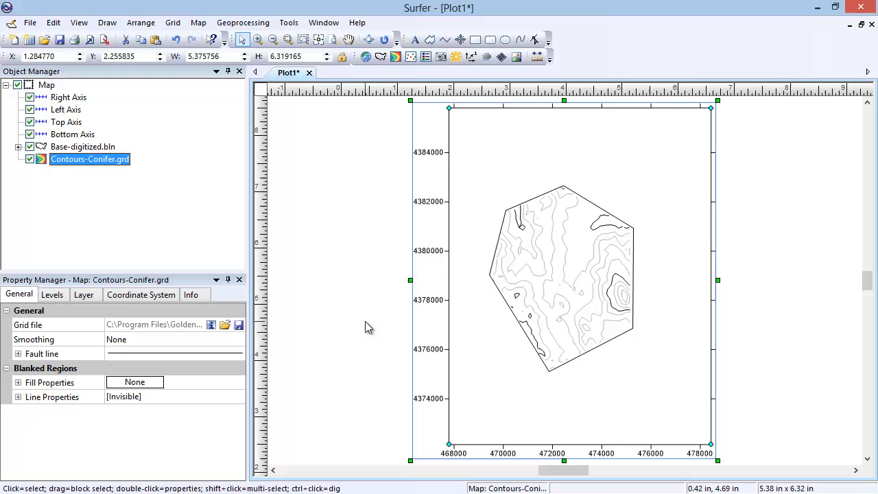